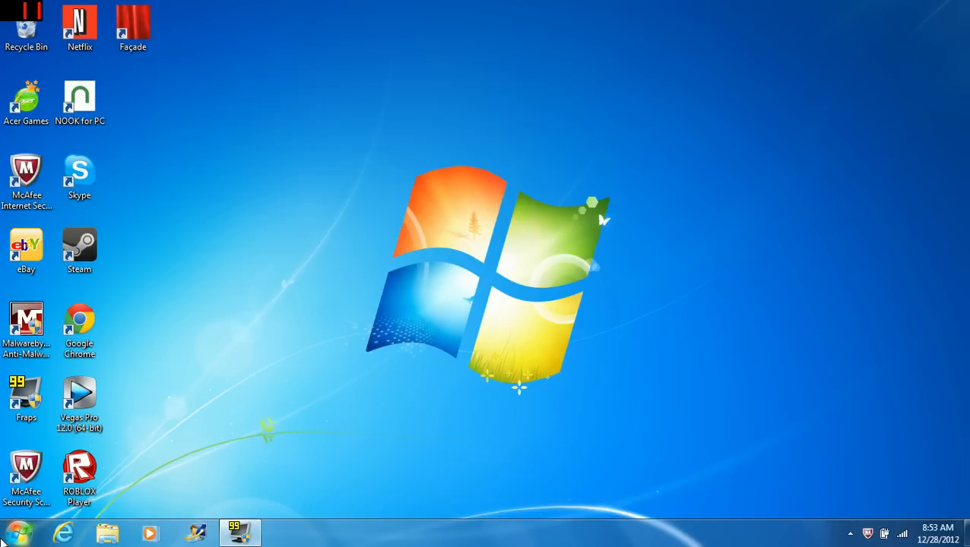
{"action": "mouse_move", "coordinate": [103, 457]}
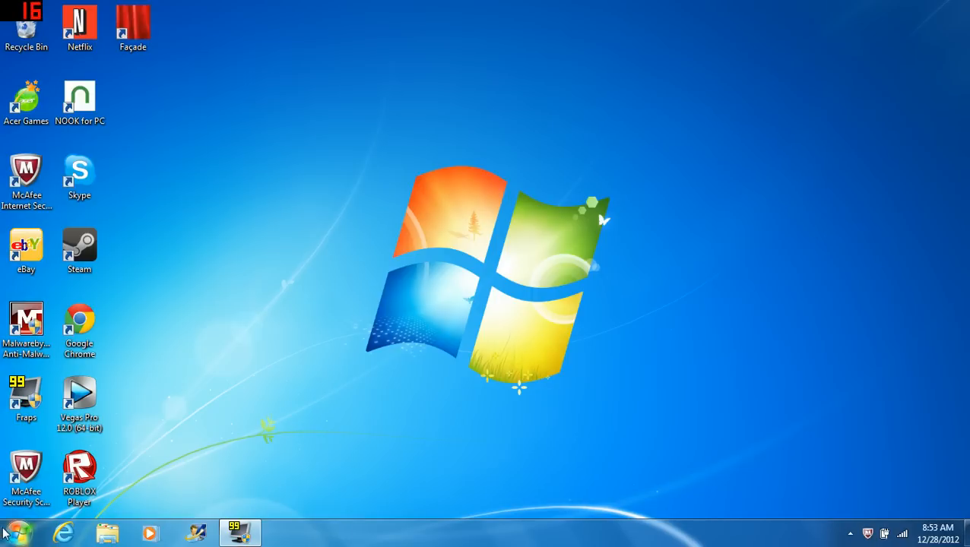
Step: Launch Steam from its desktop shortcut after briefly checking the Start menu
{"action": "left_click", "coordinate": [15, 532]}
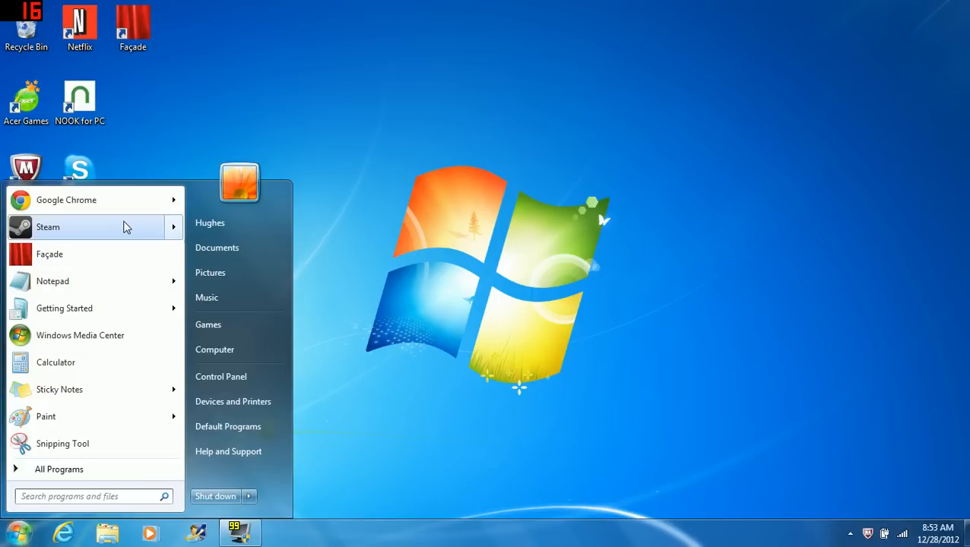
{"action": "left_click", "coordinate": [363, 242]}
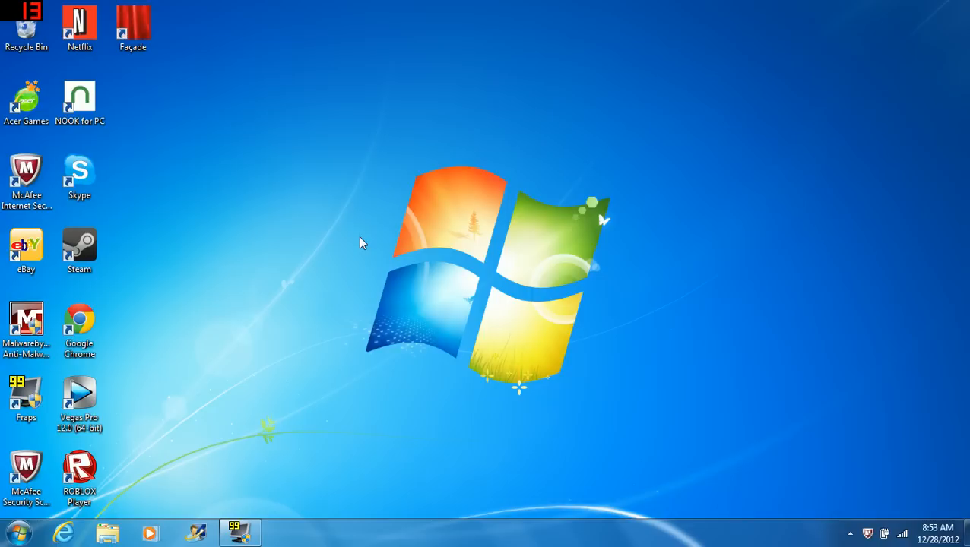
{"action": "double_click", "coordinate": [80, 251]}
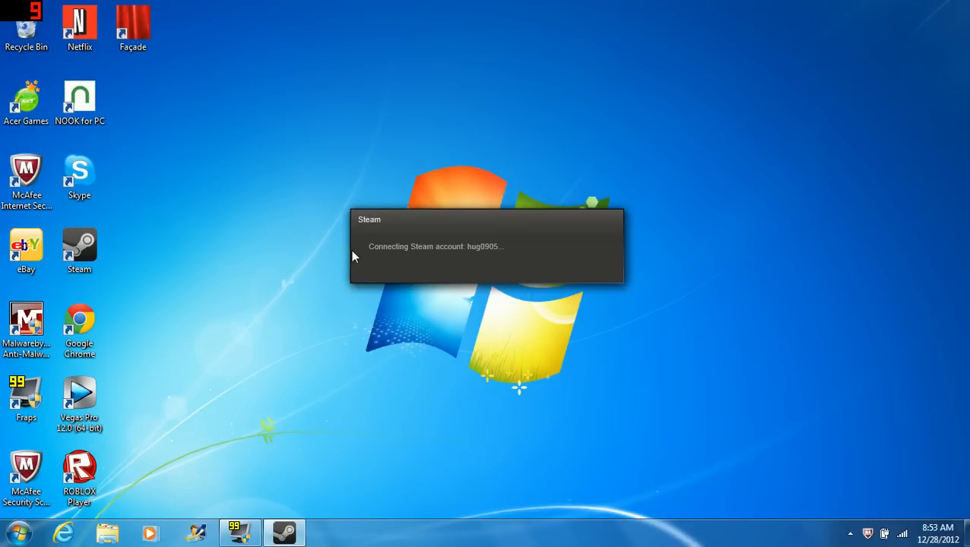
{"action": "mouse_move", "coordinate": [278, 221]}
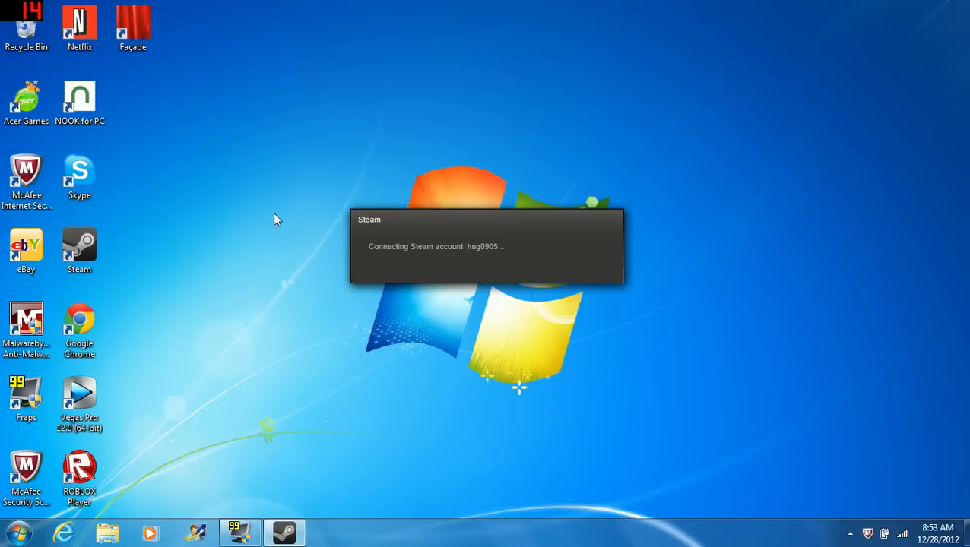
{"action": "mouse_move", "coordinate": [282, 180]}
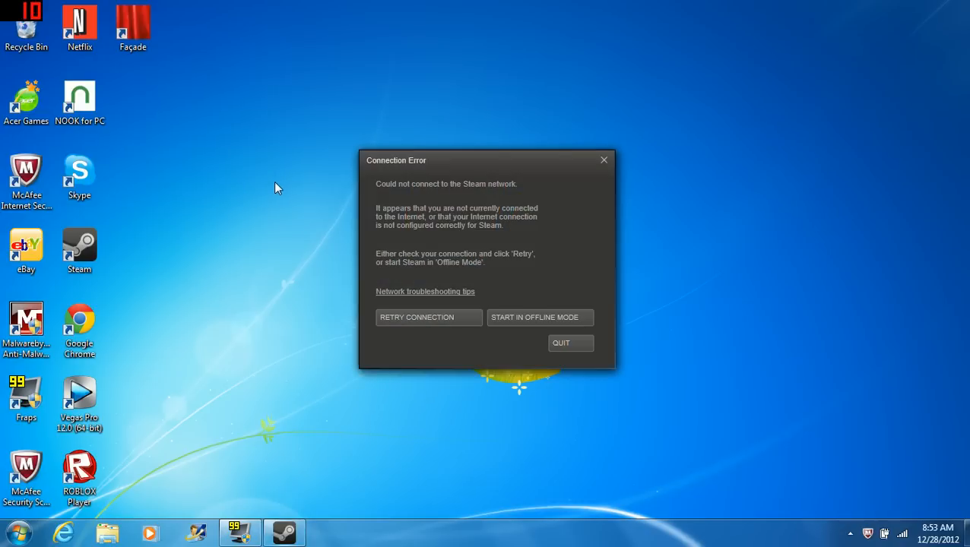
{"action": "mouse_move", "coordinate": [513, 351]}
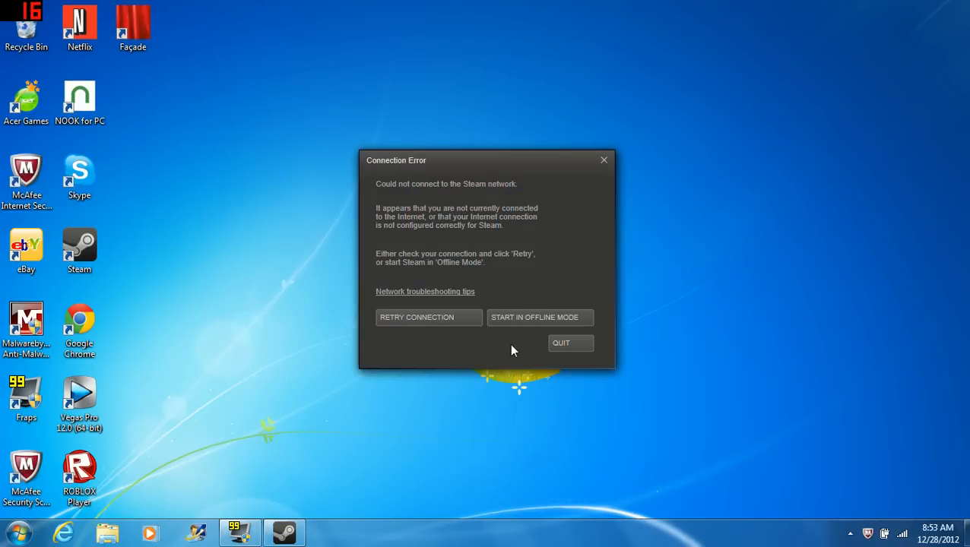
{"action": "mouse_move", "coordinate": [597, 455]}
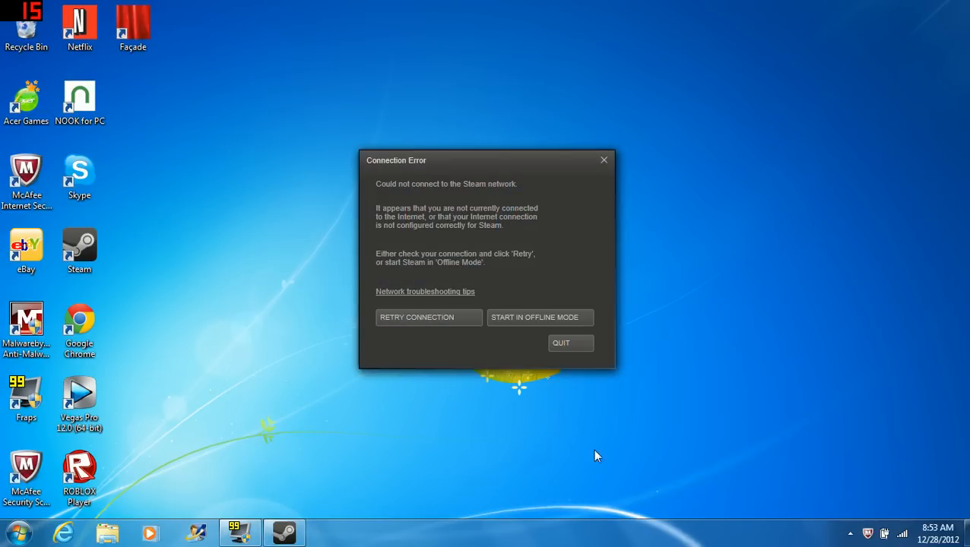
{"action": "mouse_move", "coordinate": [903, 497]}
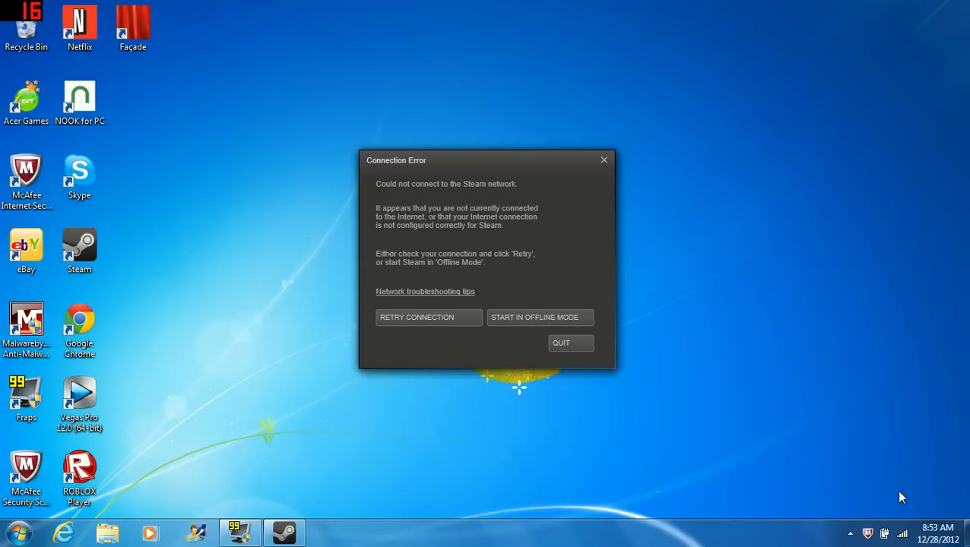
{"action": "mouse_move", "coordinate": [966, 467]}
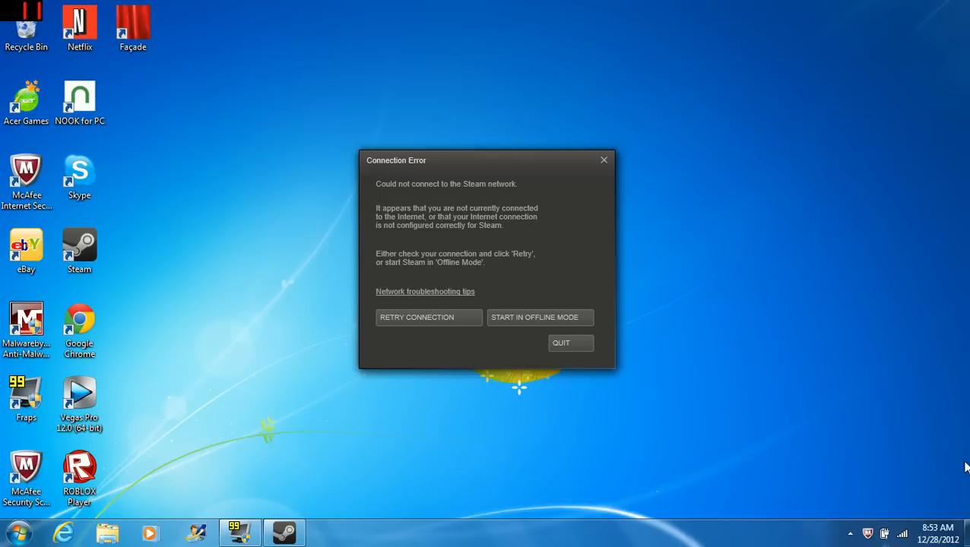
{"action": "mouse_move", "coordinate": [962, 507]}
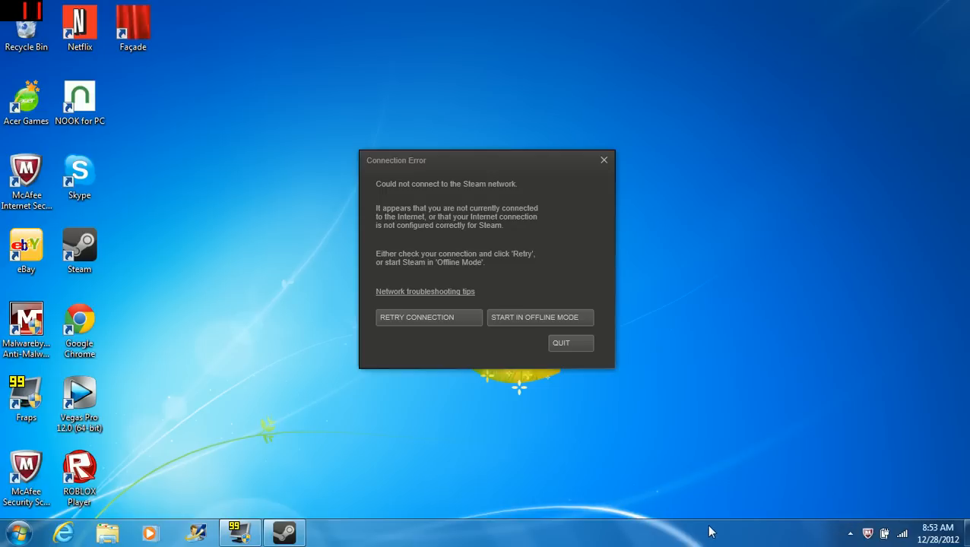
{"action": "mouse_move", "coordinate": [569, 420]}
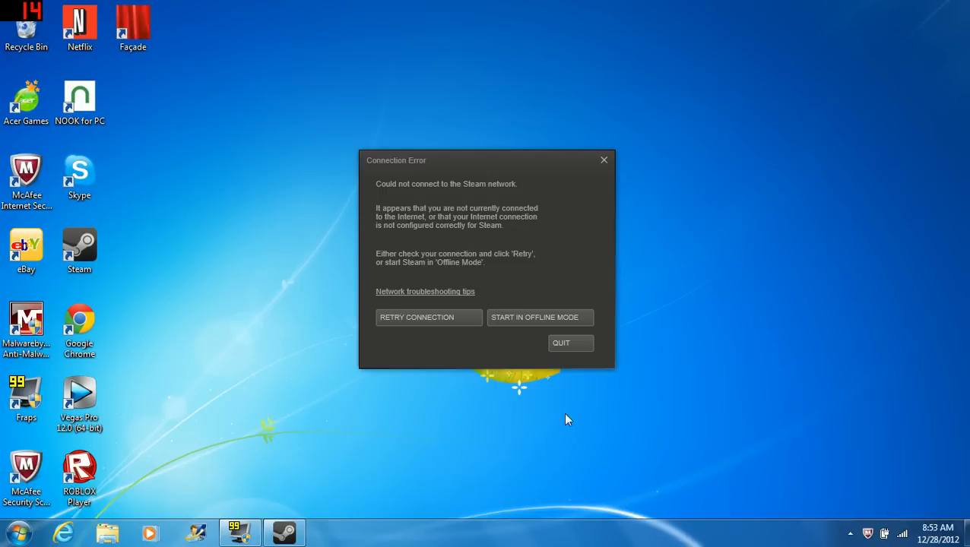
{"action": "mouse_move", "coordinate": [71, 394]}
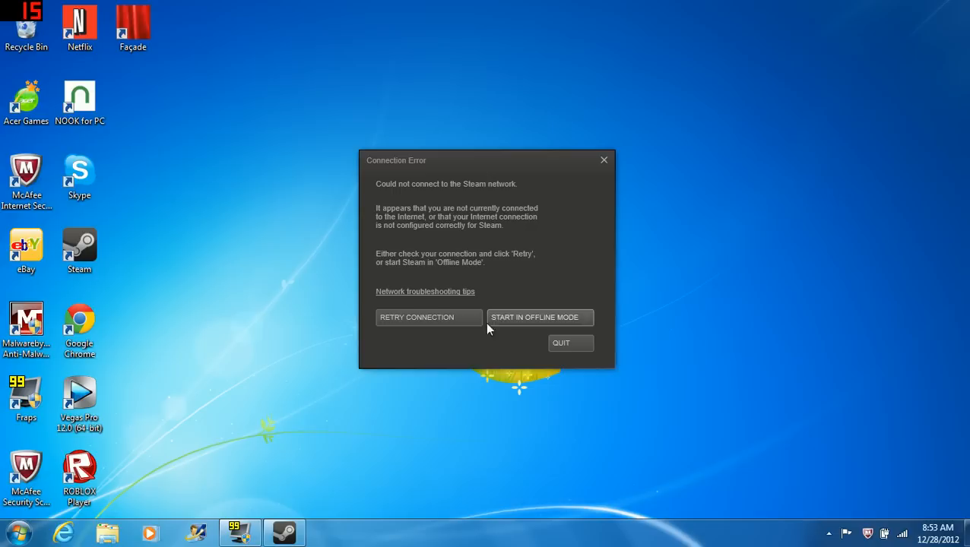
{"action": "mouse_move", "coordinate": [713, 349]}
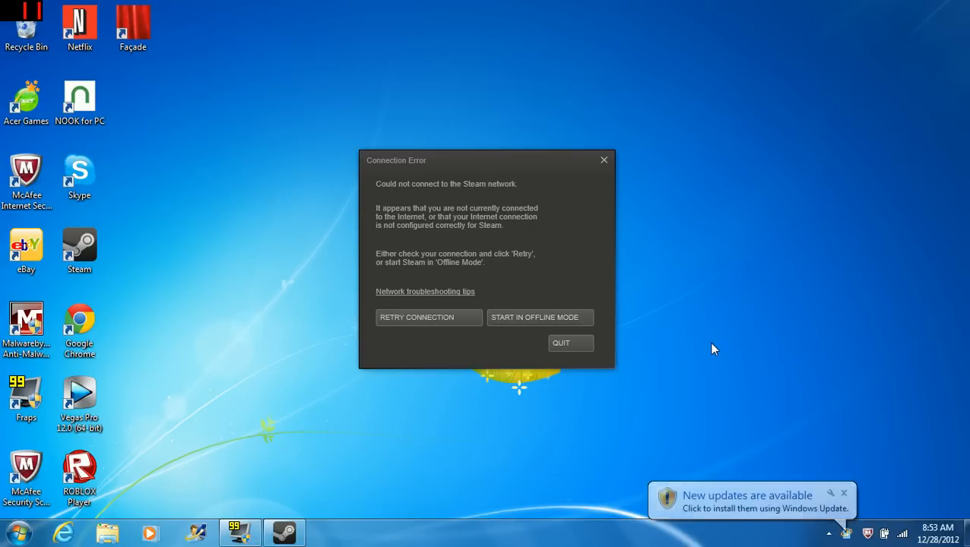
{"action": "mouse_move", "coordinate": [795, 368]}
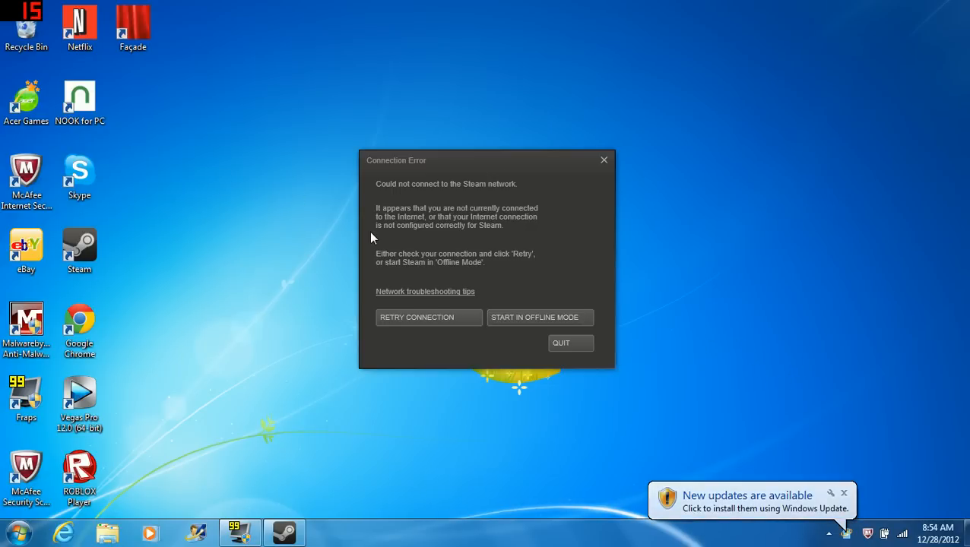
{"action": "mouse_move", "coordinate": [523, 312]}
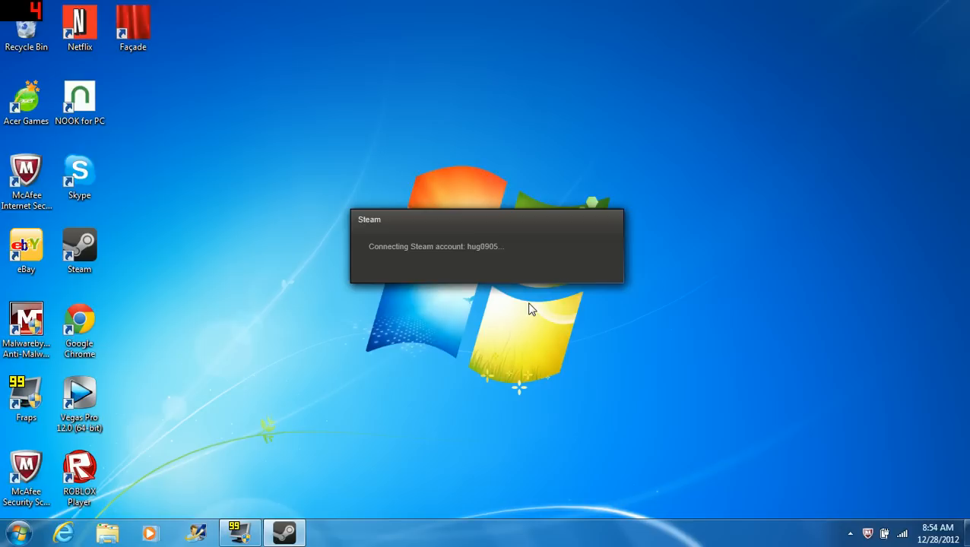
{"action": "mouse_move", "coordinate": [536, 320]}
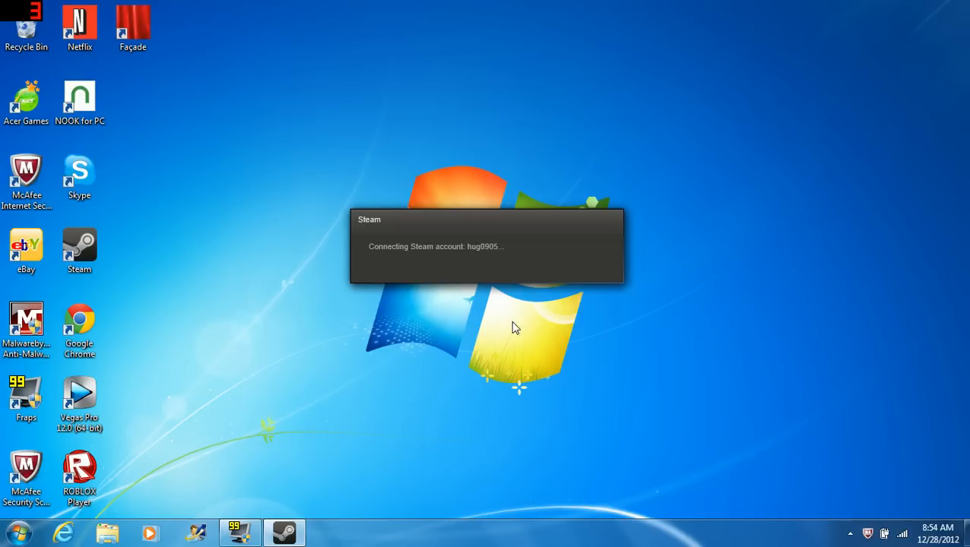
{"action": "mouse_move", "coordinate": [127, 234]}
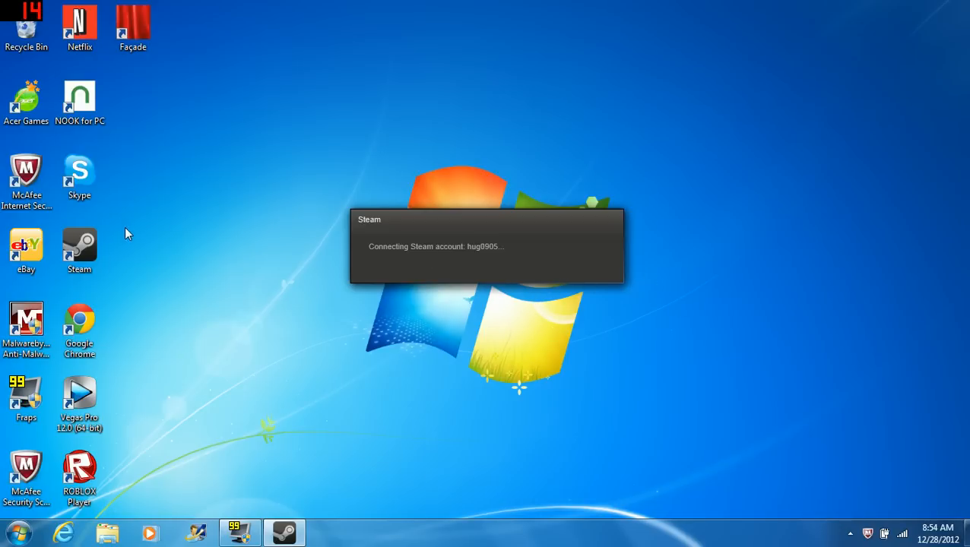
{"action": "mouse_move", "coordinate": [236, 234]}
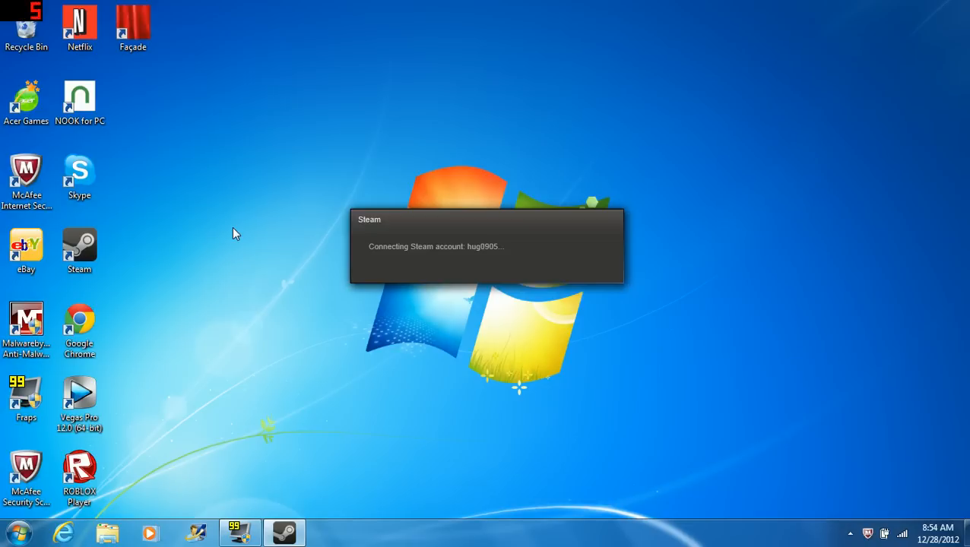
{"action": "mouse_move", "coordinate": [344, 241]}
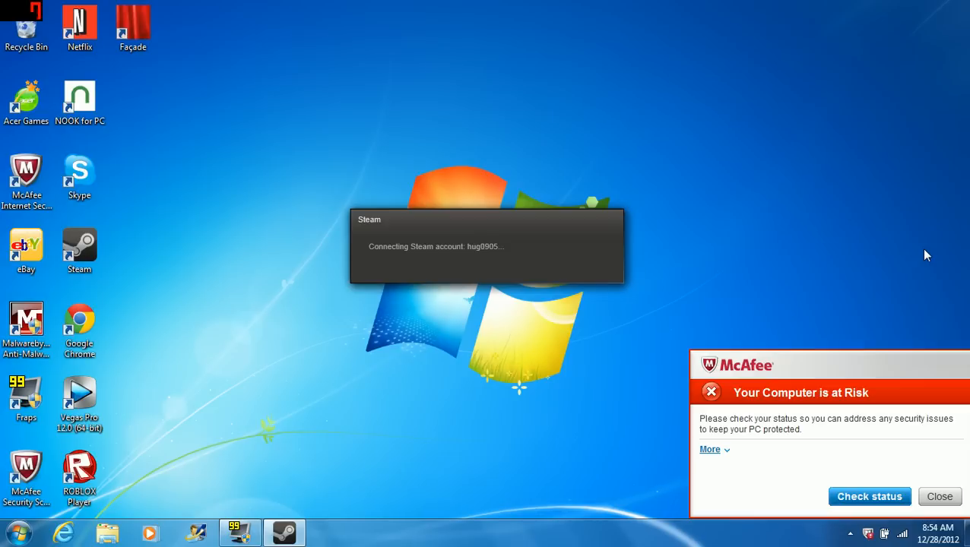
{"action": "mouse_move", "coordinate": [149, 139]}
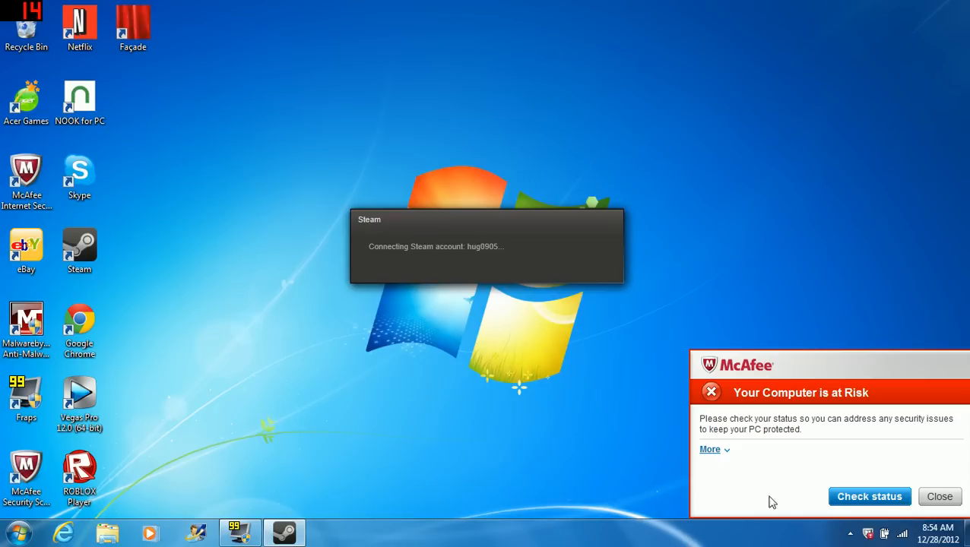
{"action": "mouse_move", "coordinate": [621, 483]}
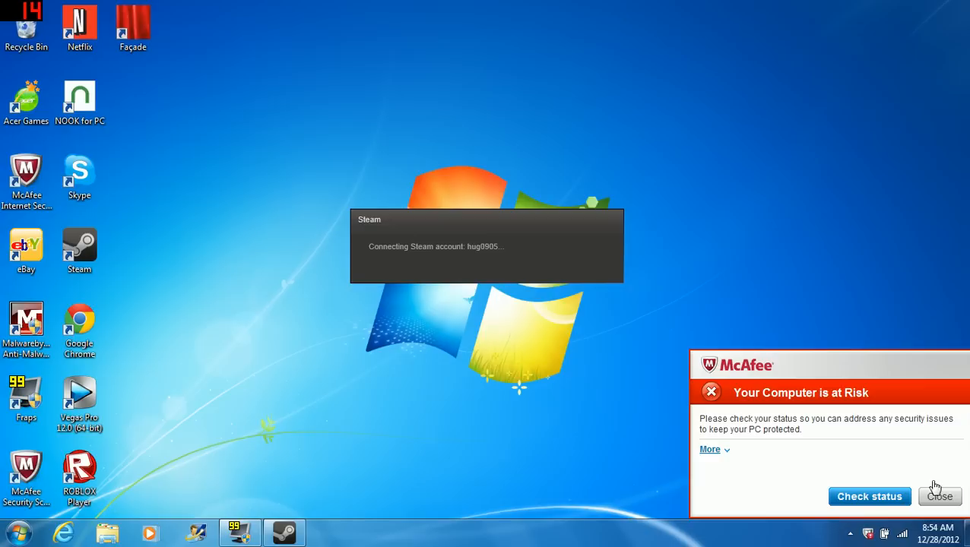
Step: Dismiss the McAfee 'Your Computer is at Risk' alert, leaving Steam connecting
{"action": "left_click", "coordinate": [940, 496]}
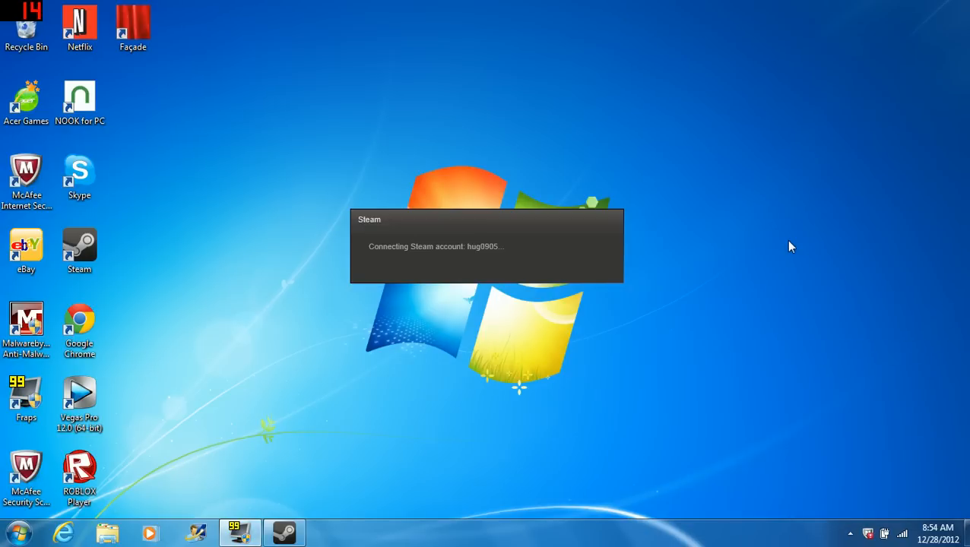